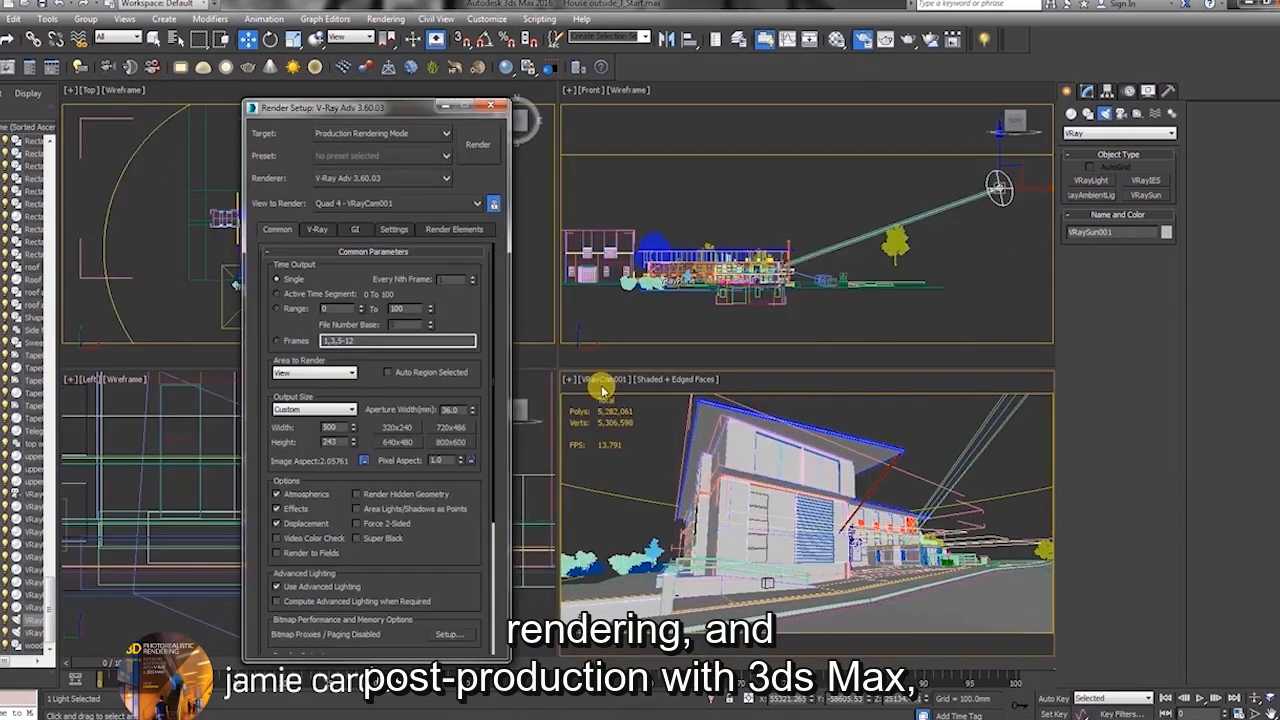
Close Render Setup and show the box's V-Ray quad-menu options in the maximized Top view.
click(477, 144)
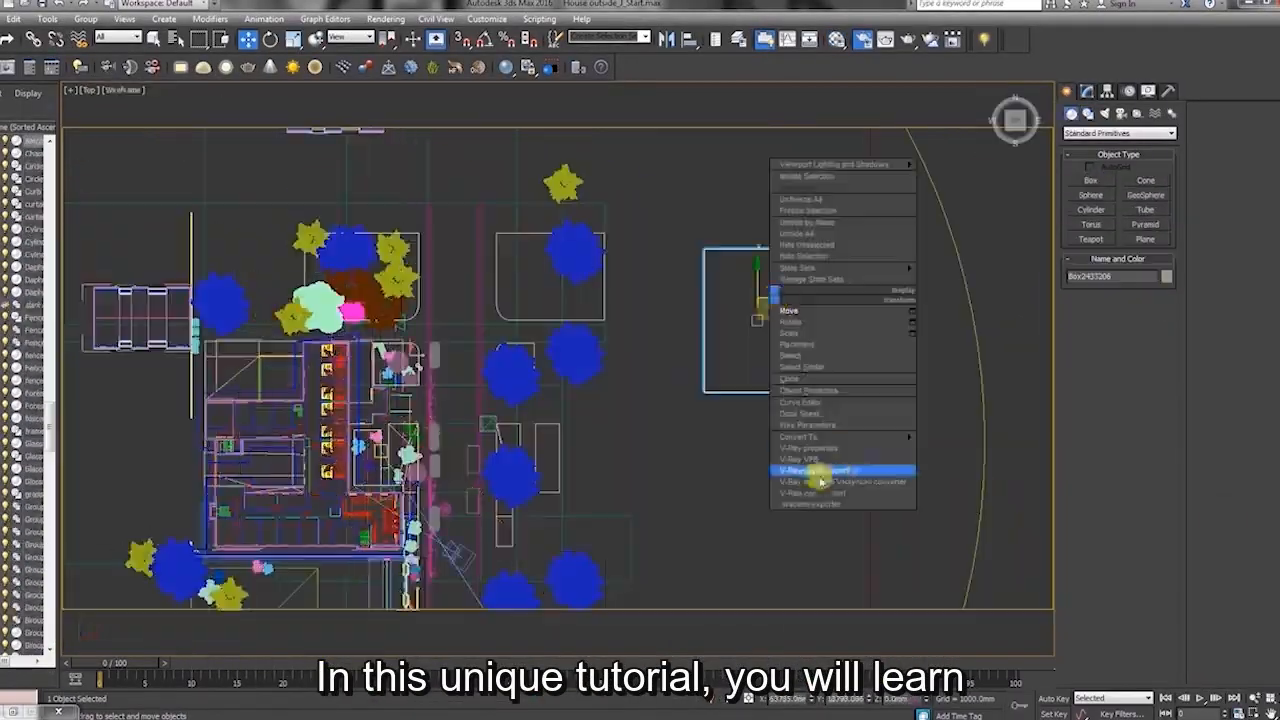
Show V-Ray Global switches in Render Setup and the RichDirt map in the Material Editor.
click(818, 470)
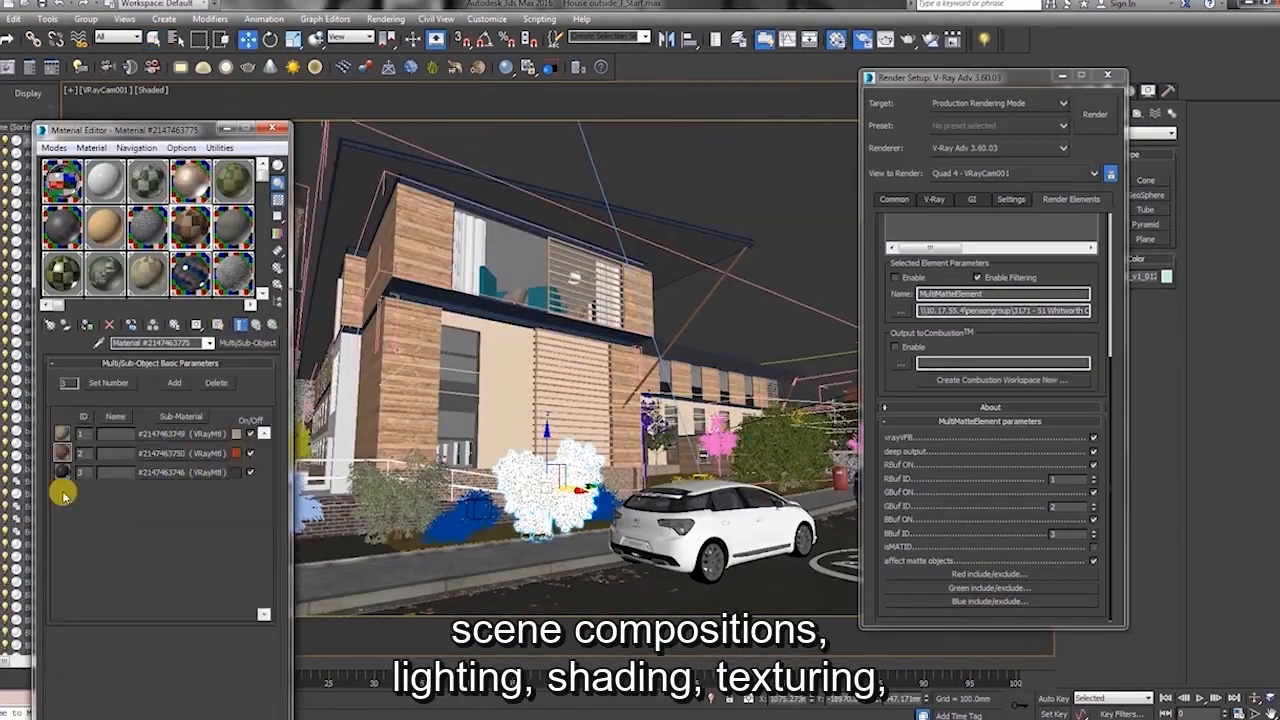
click(1094, 113)
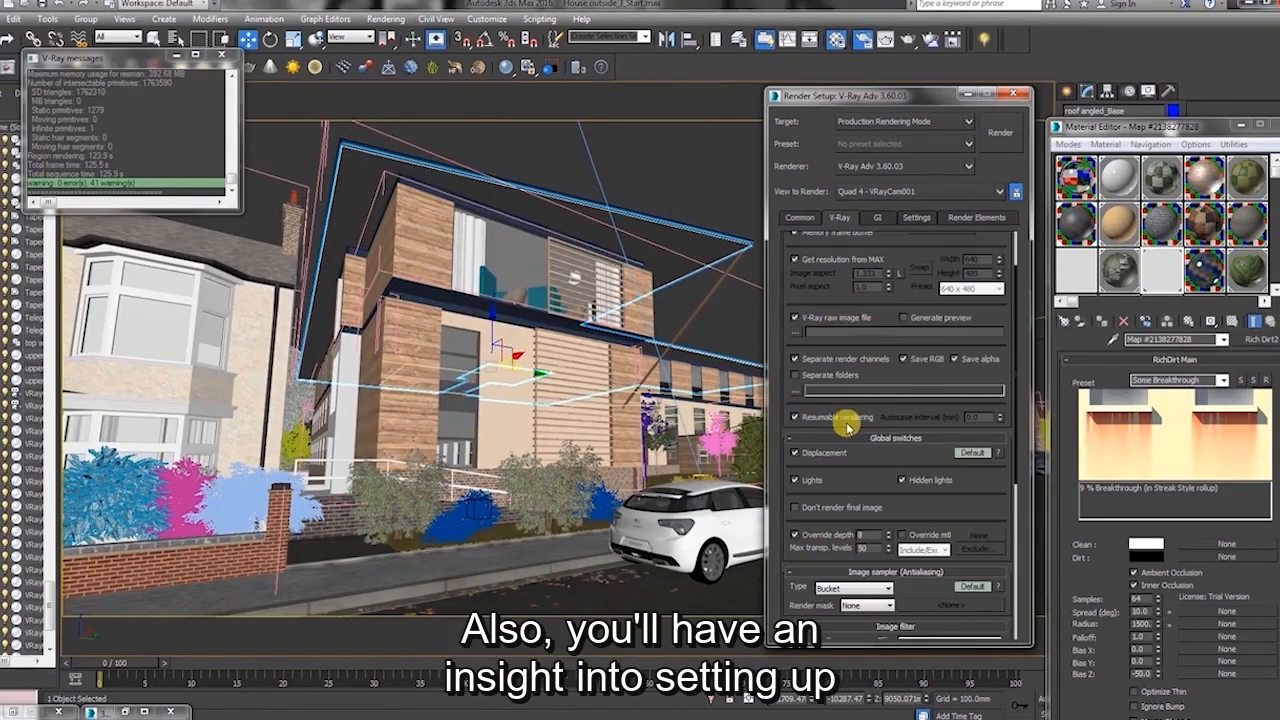
click(976, 218)
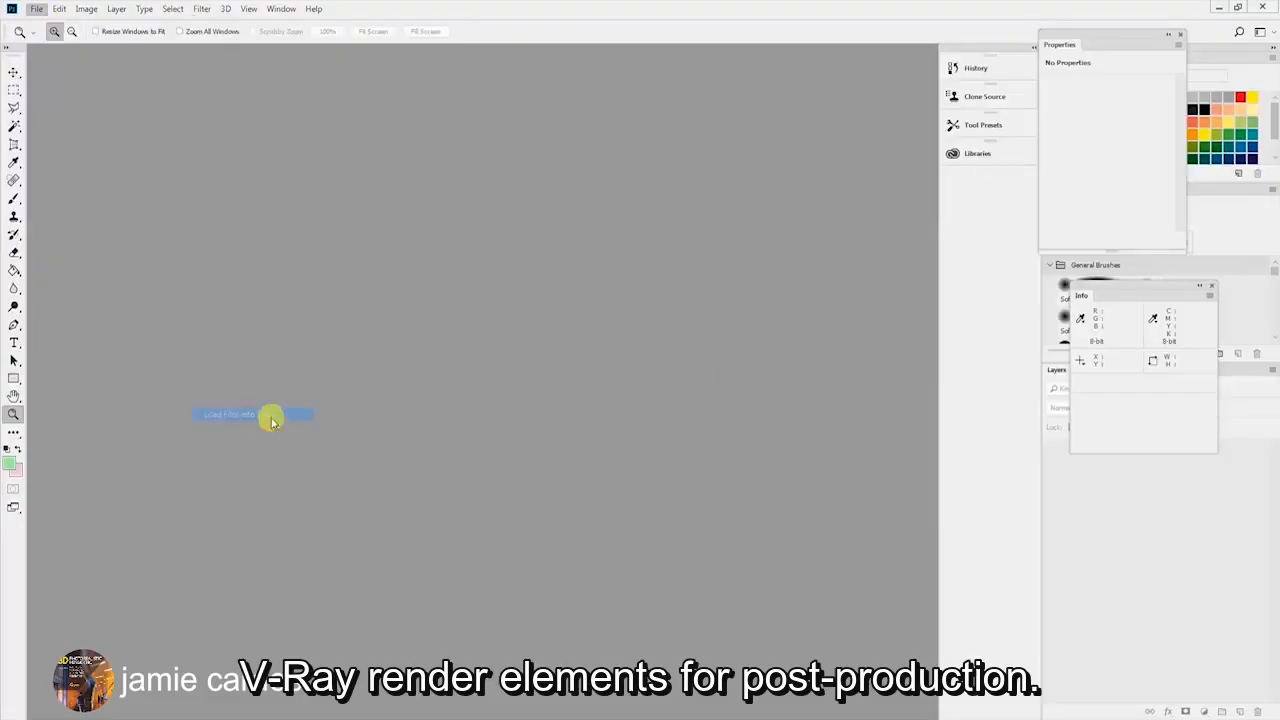
Start File > Scripts > Load Files into Stack to bring in the render outputs.
click(228, 414)
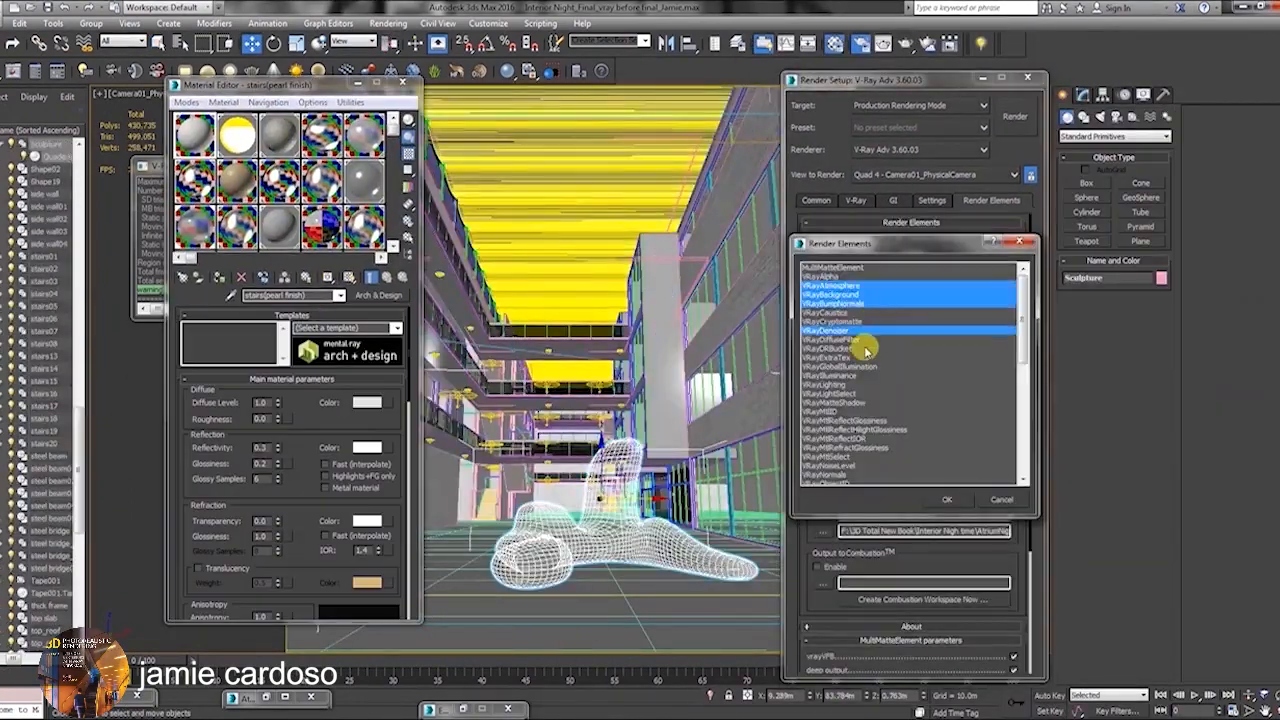
Add VRay render elements such as VRayDenoiser and render the atrium at 3000x3000.
click(1013, 116)
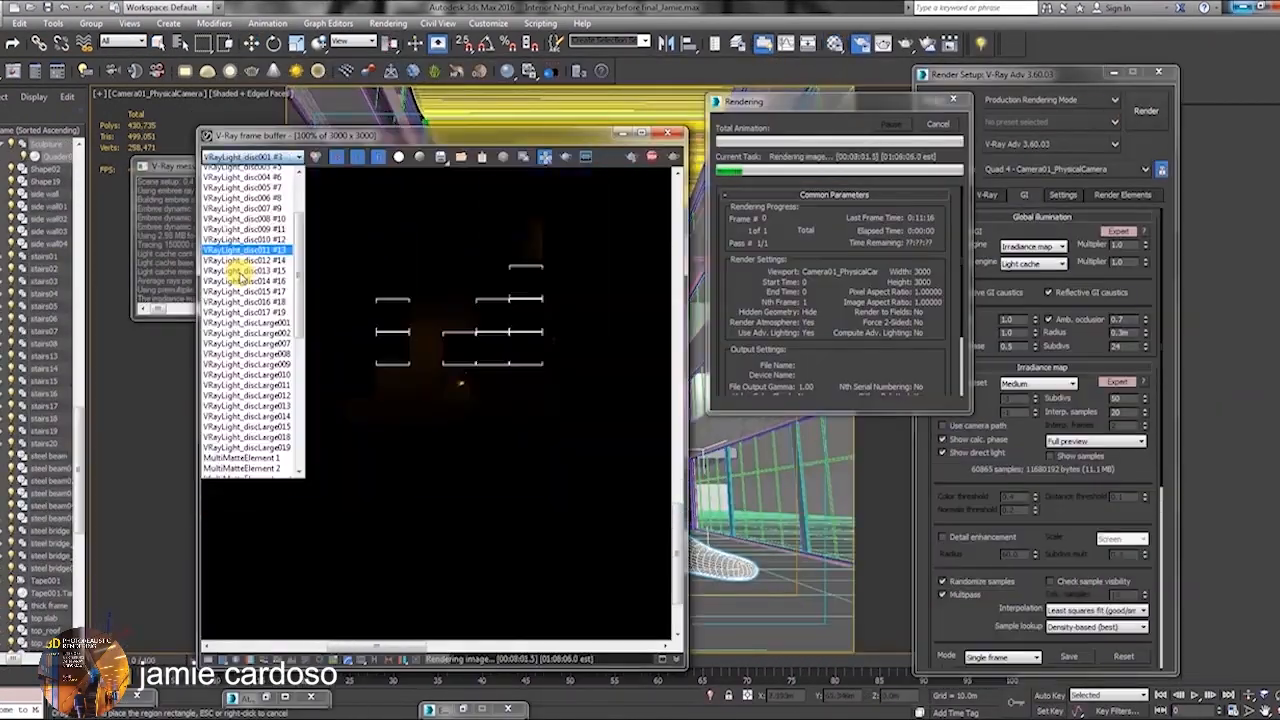